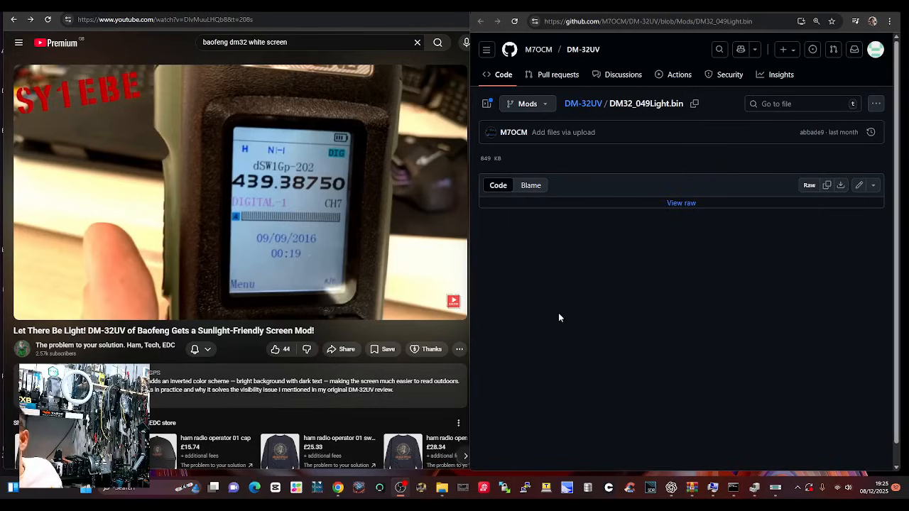
mouse_move(668, 292)
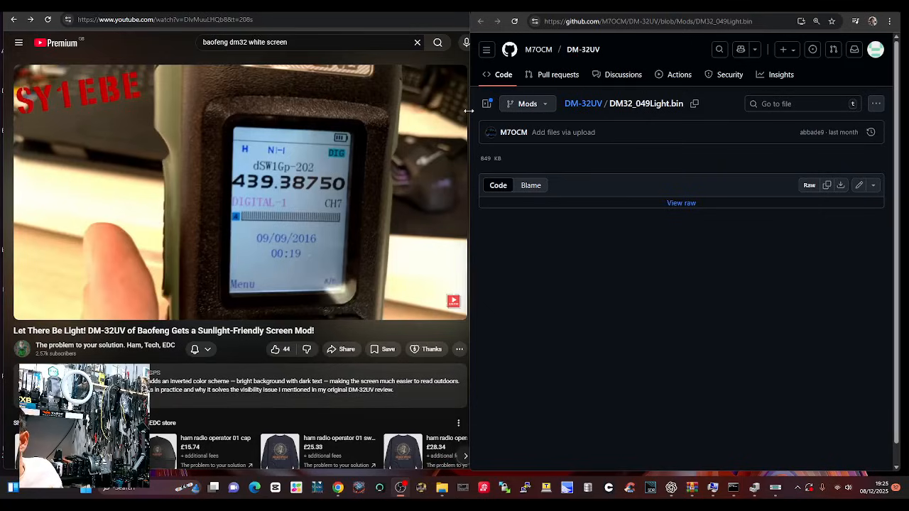
Enlarge the GitHub DM32_049Light.bin page to fill the screen beside the Mods file list
left_click(487, 103)
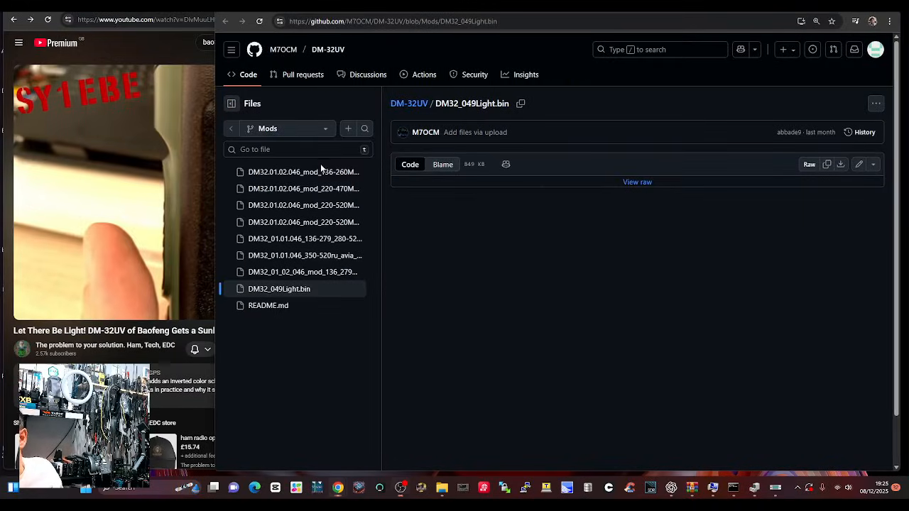
mouse_move(274, 201)
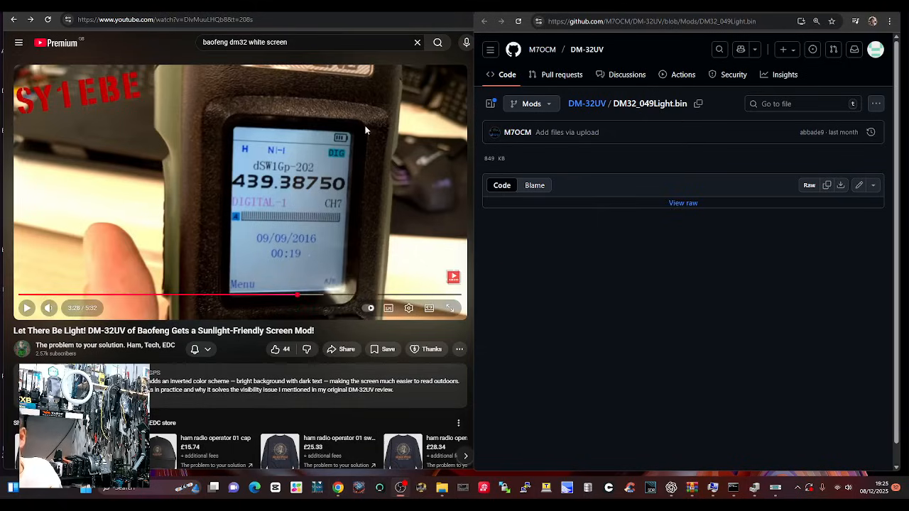
mouse_move(379, 239)
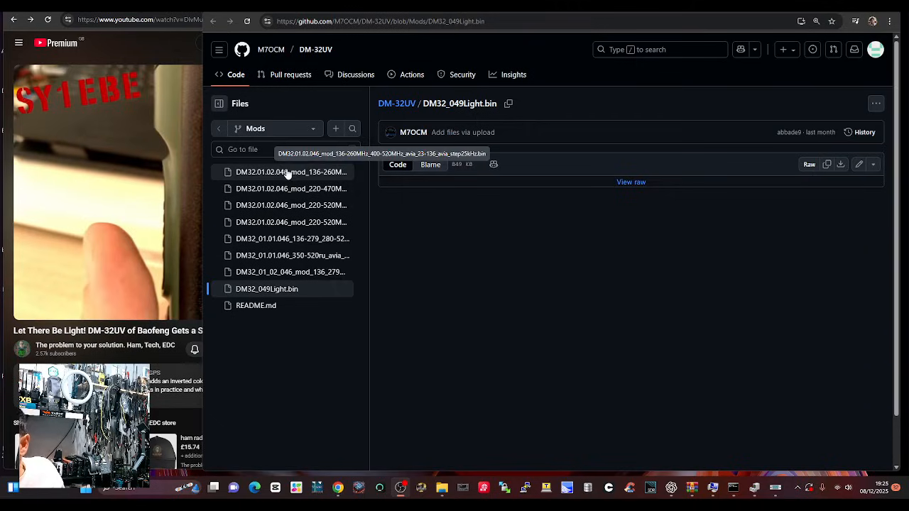
mouse_move(276, 186)
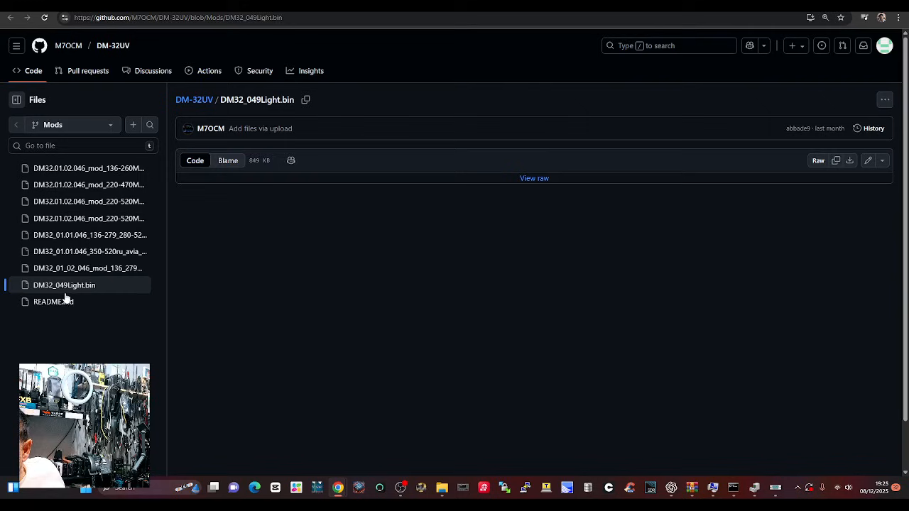
Show the Mods folder's README.md describing the modded DM-32UV firmware files
left_click(53, 301)
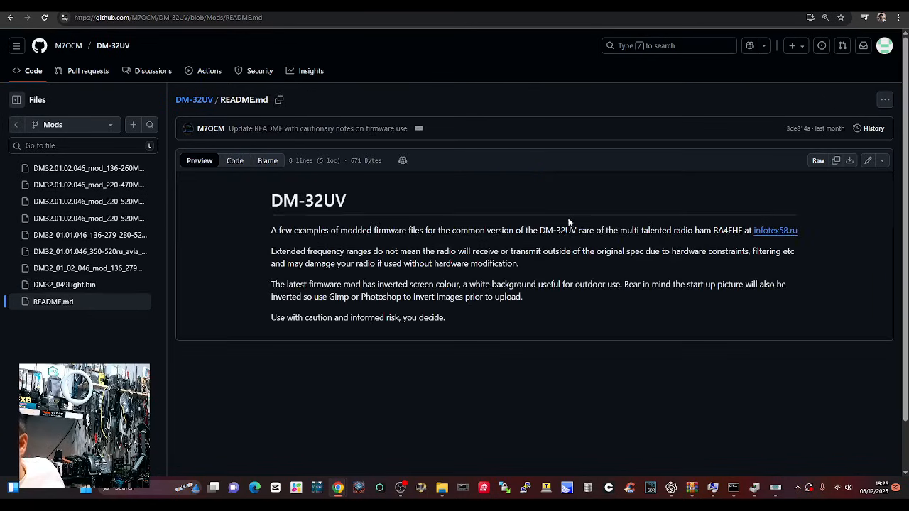
mouse_move(613, 389)
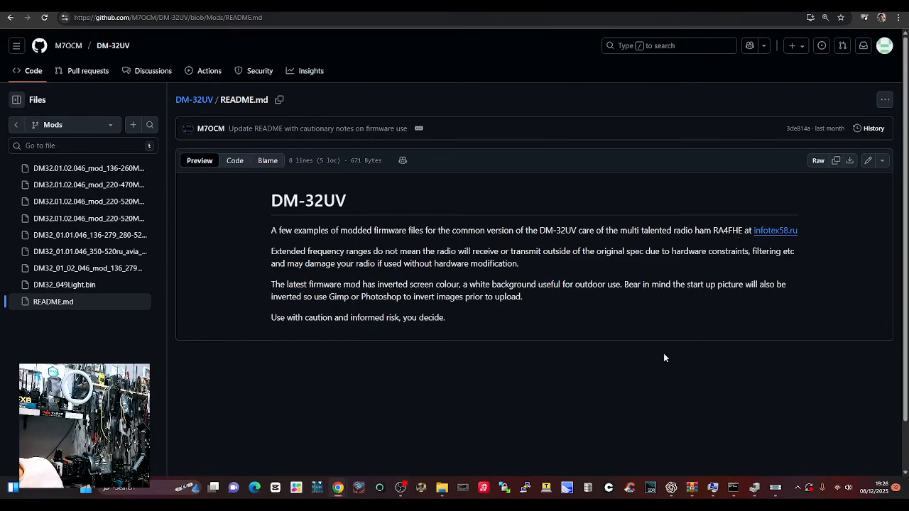
mouse_move(588, 314)
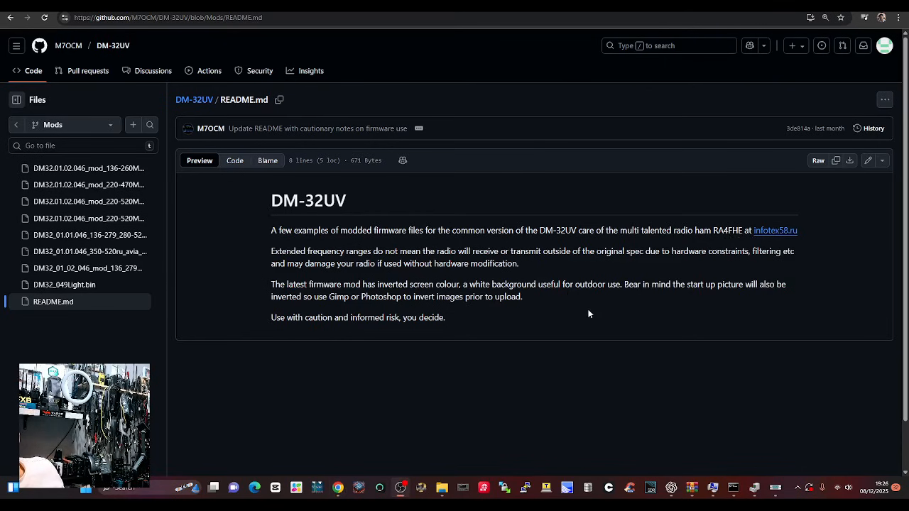
Follow the infotex58.ru link and read down the Baofeng DM-32 thread's radio and board photos
left_click(775, 230)
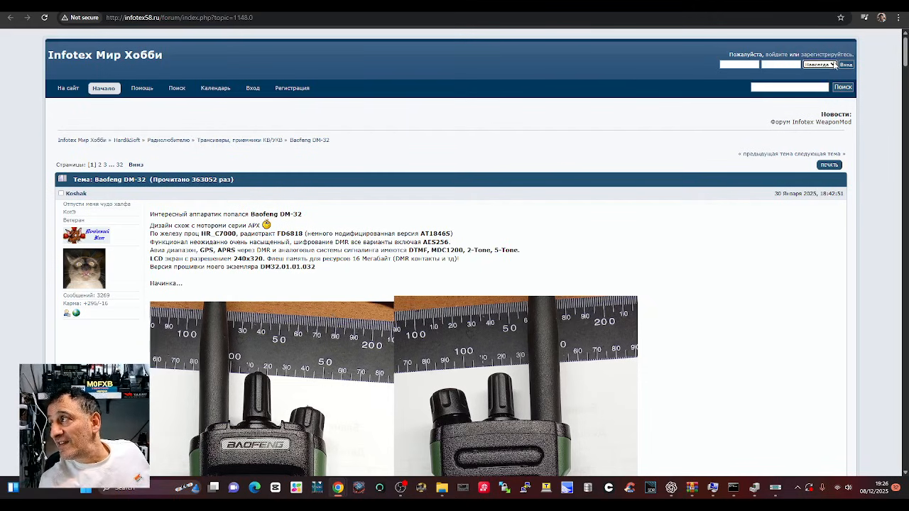
scroll("down", 3)
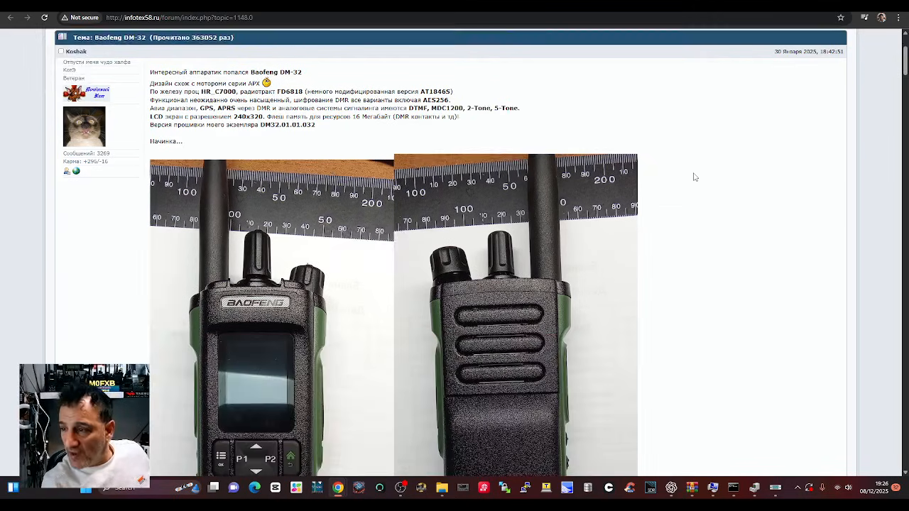
scroll("down", 3)
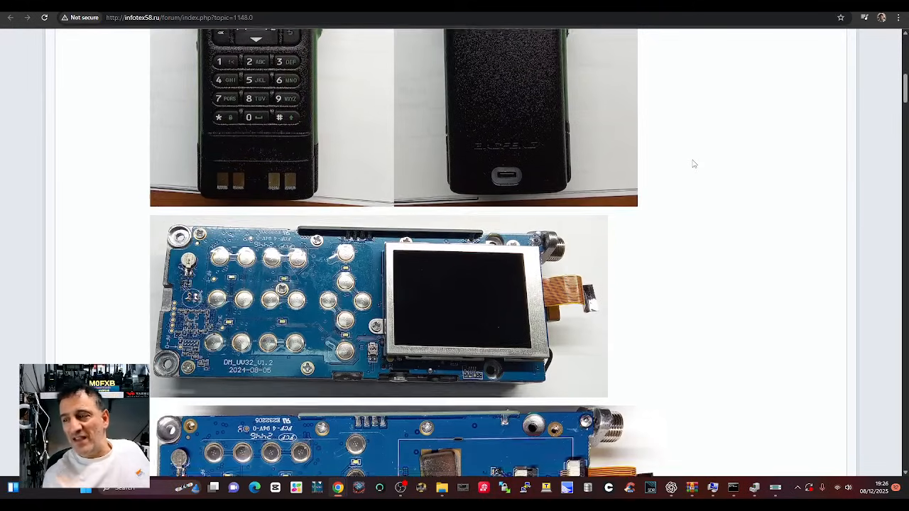
scroll("down", 3)
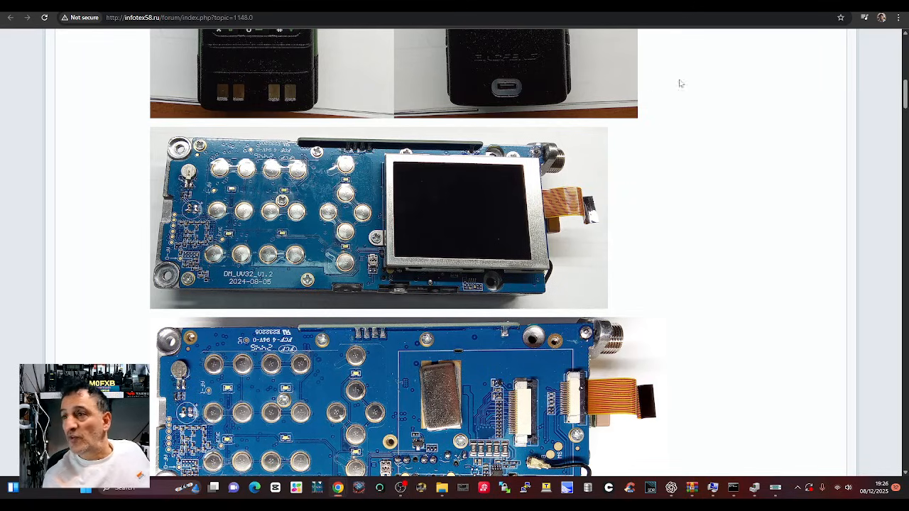
scroll("down", 3)
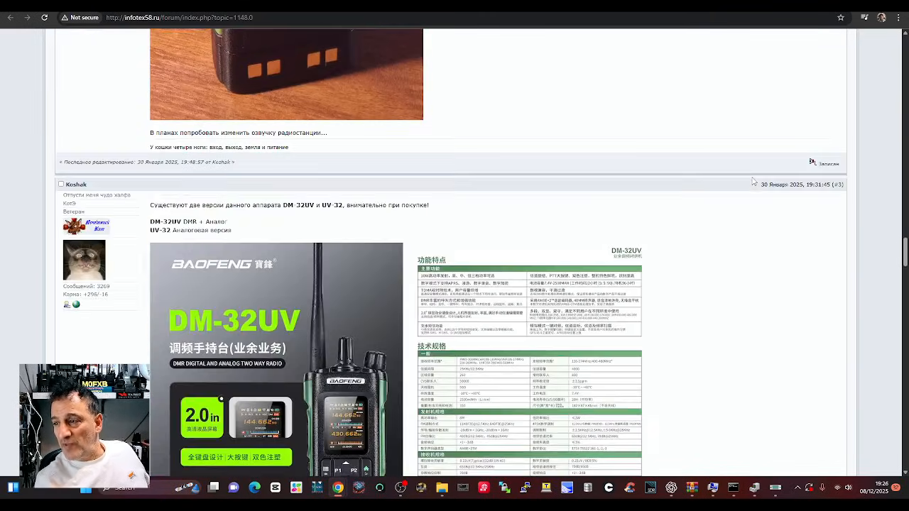
scroll("down", 3)
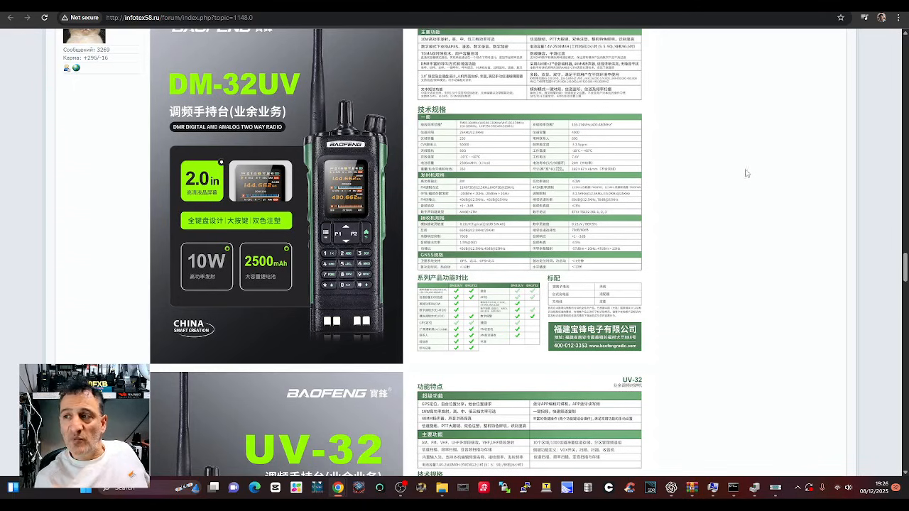
scroll("down", 3)
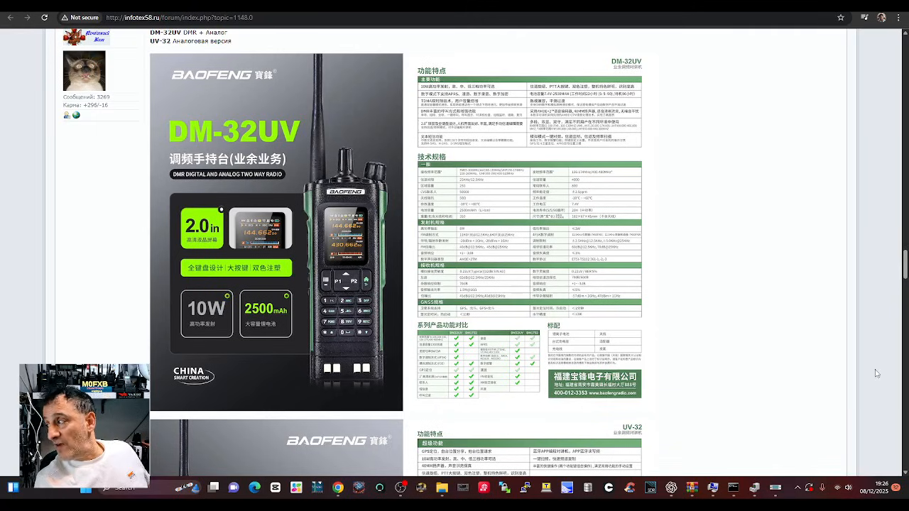
scroll("down", 3)
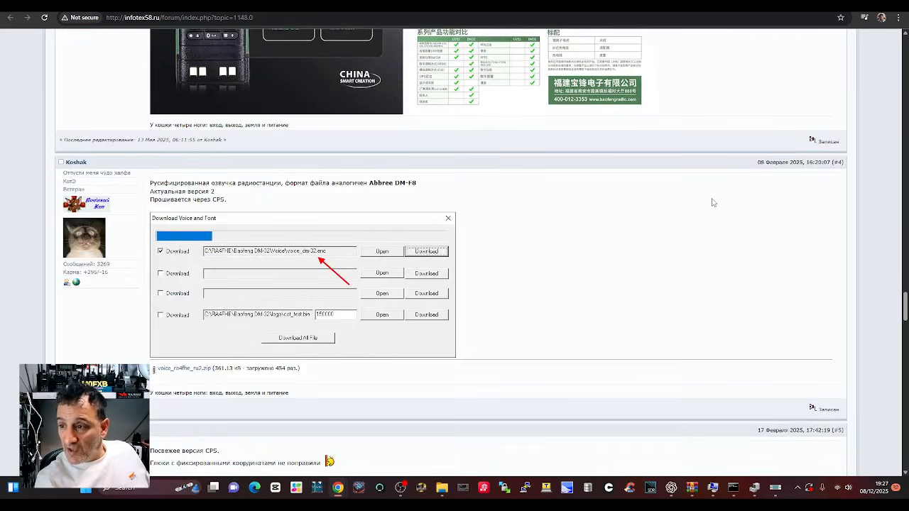
scroll("down", 3)
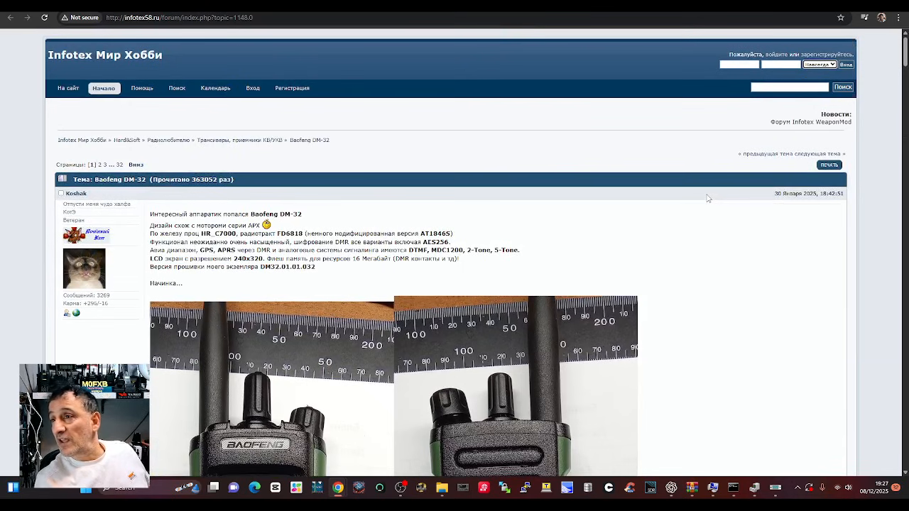
scroll("down", 3)
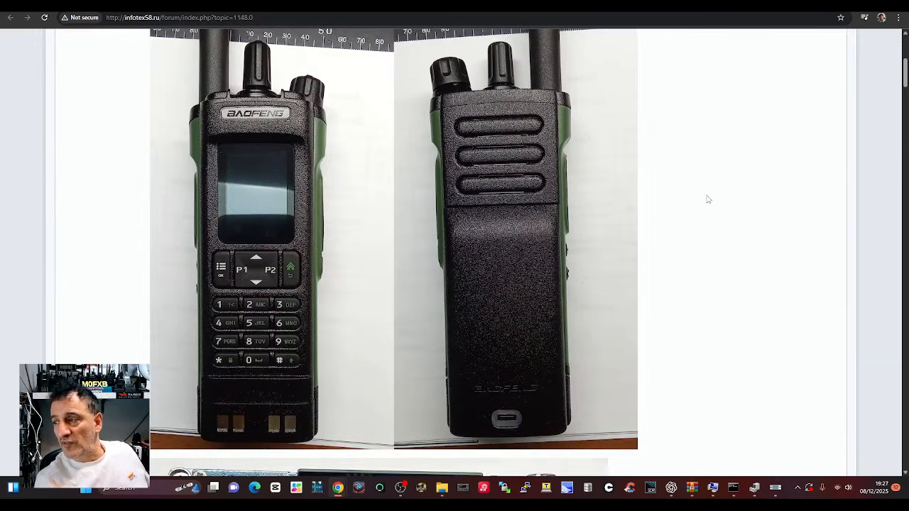